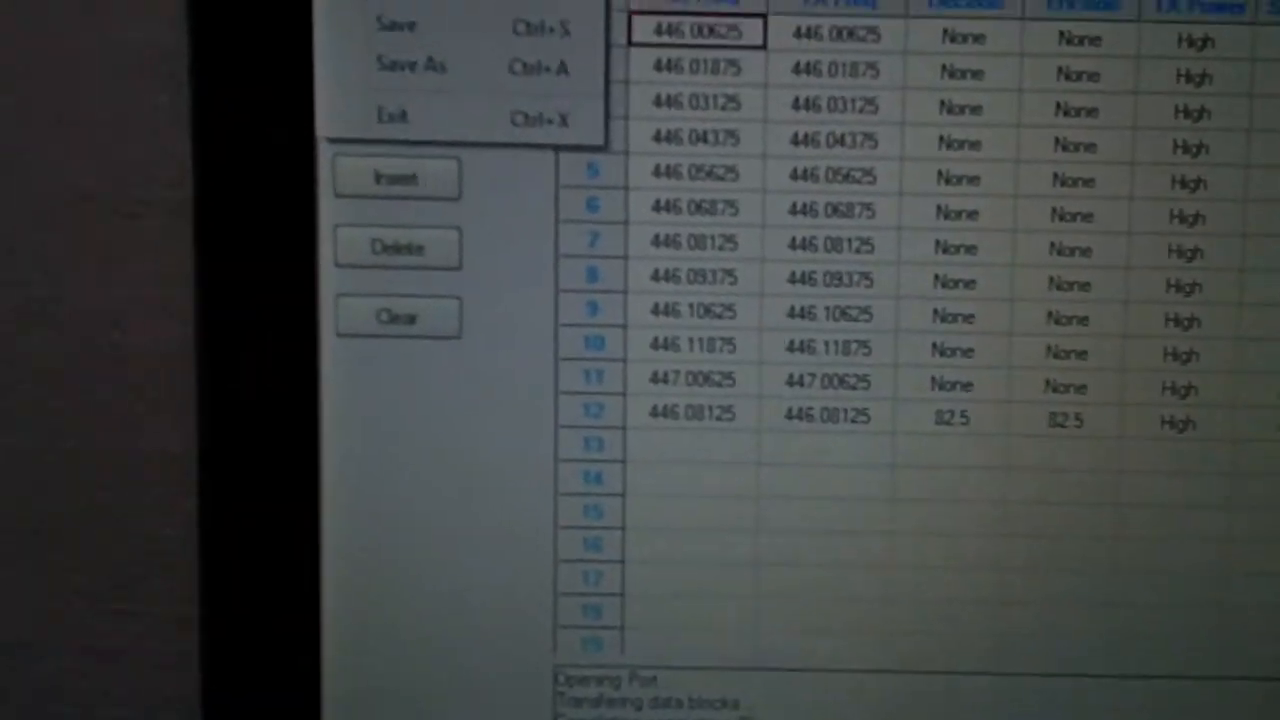
Step: Show the Transfer menu with Read from Radio and Write to Radio options
left_click(512, 118)
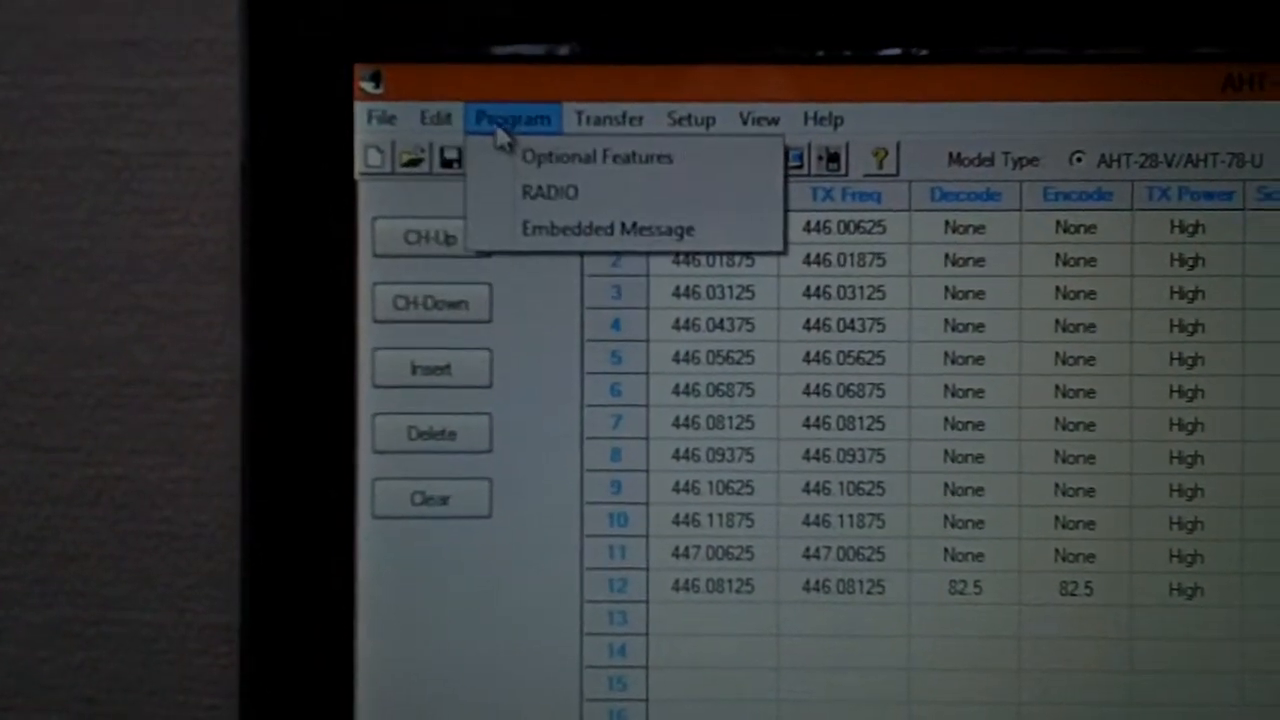
left_click(548, 192)
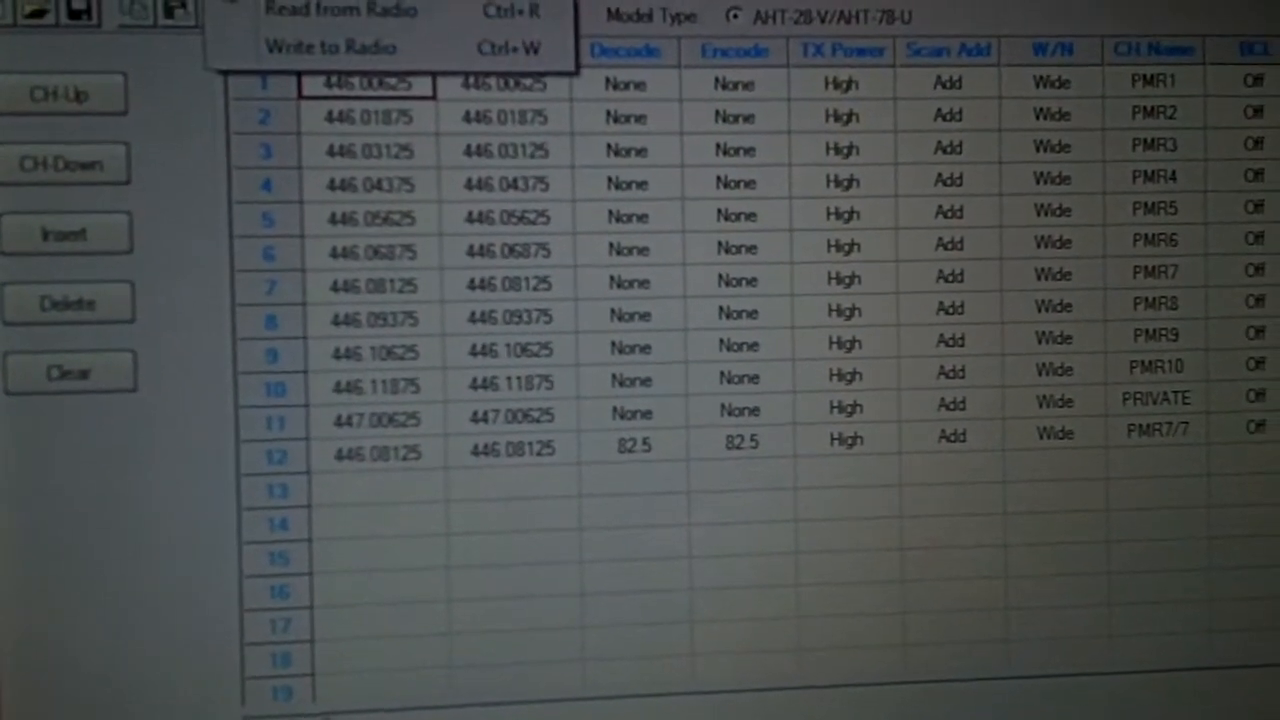
left_click(376, 56)
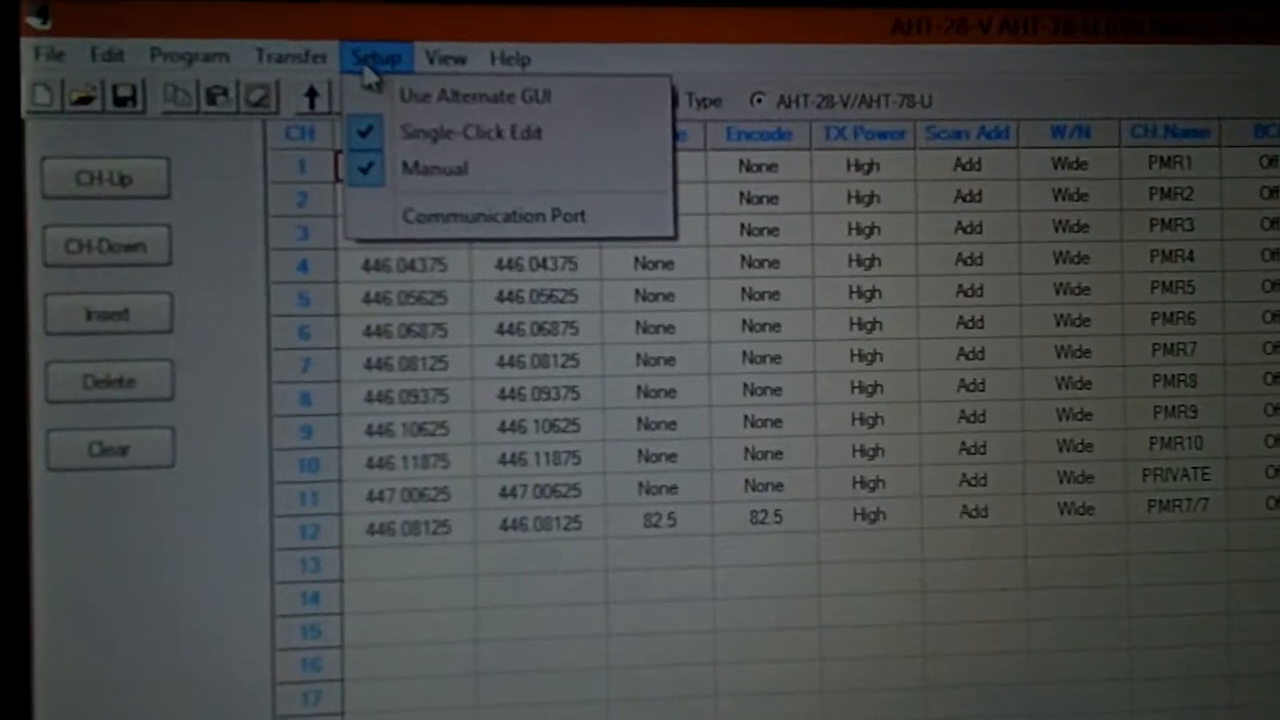
left_click(416, 58)
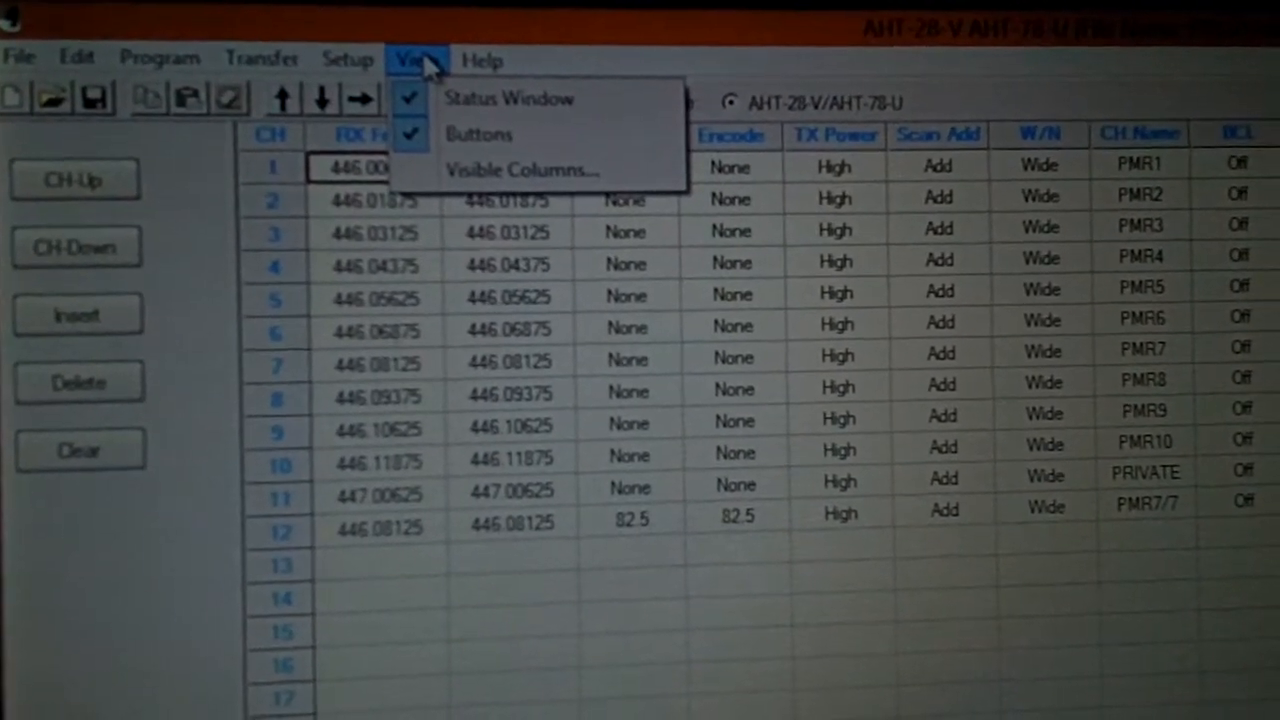
left_click(324, 56)
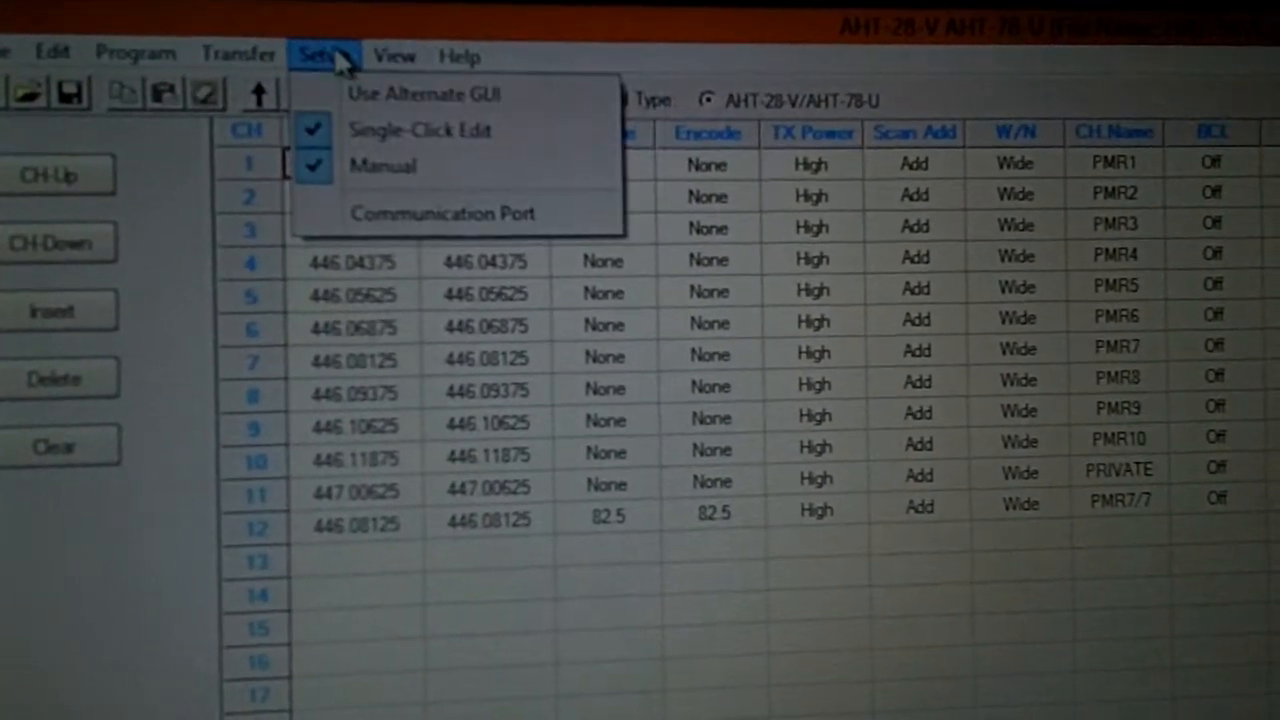
left_click(422, 94)
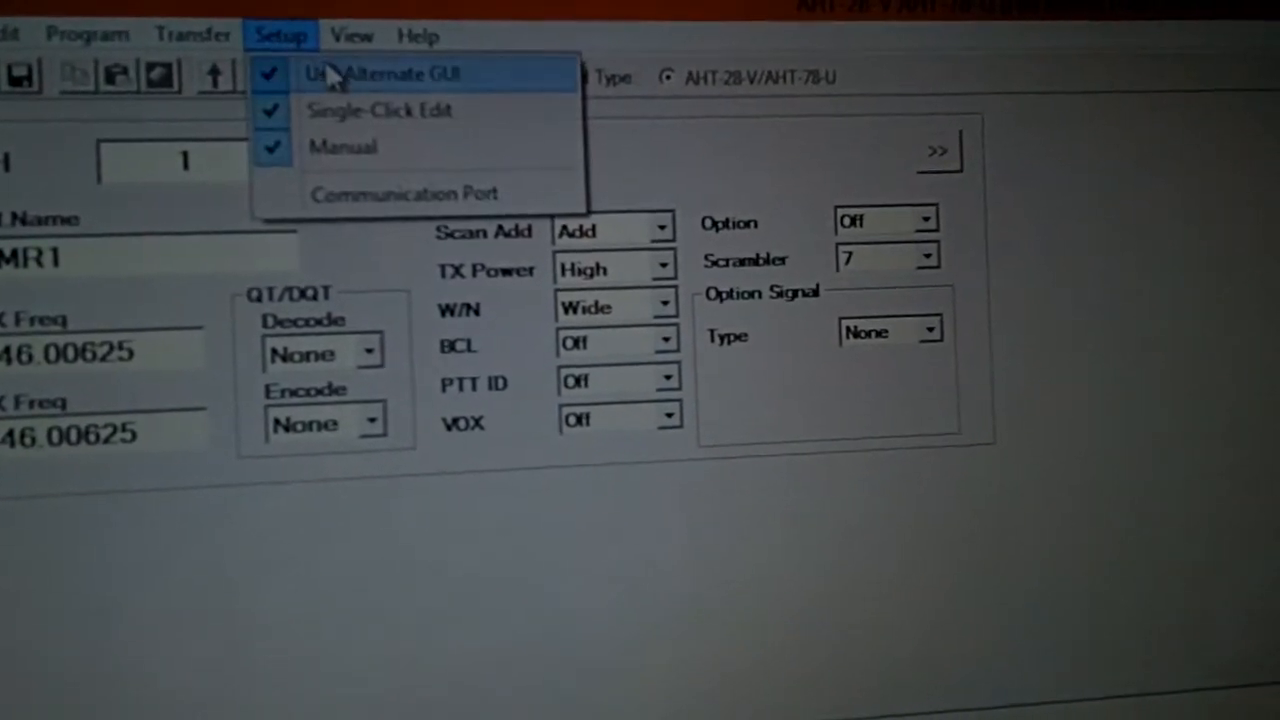
left_click(390, 72)
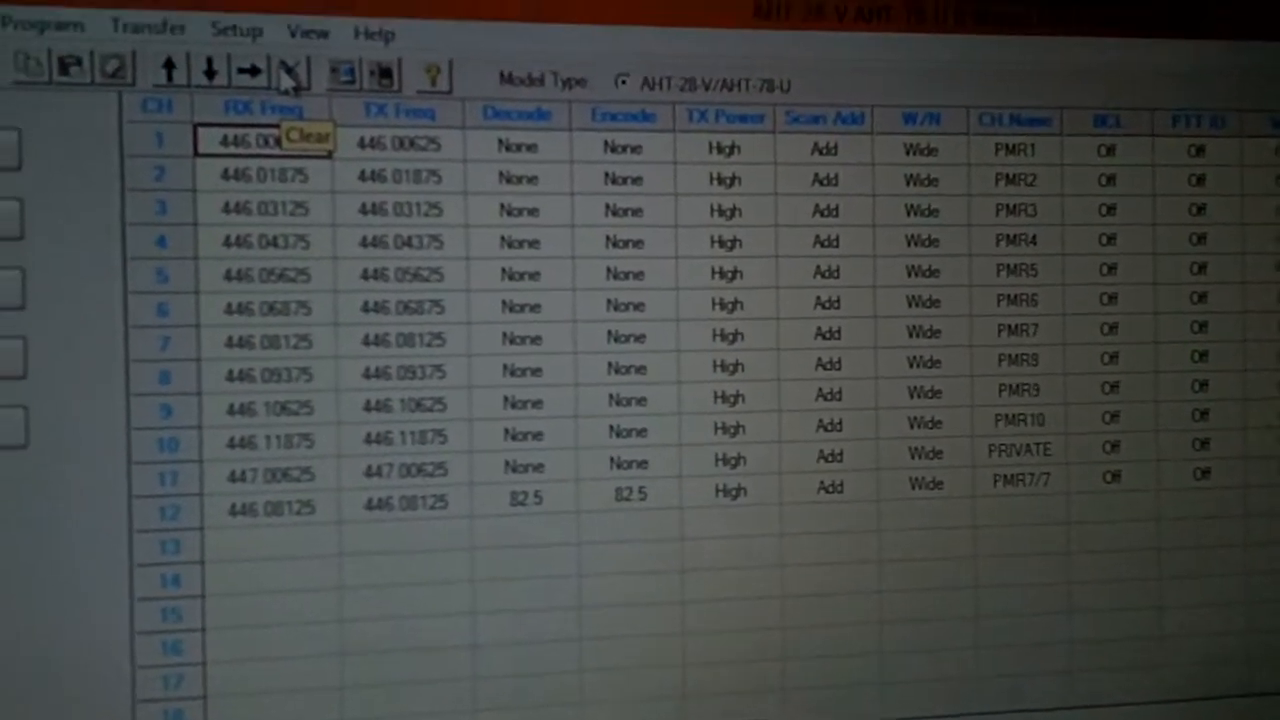